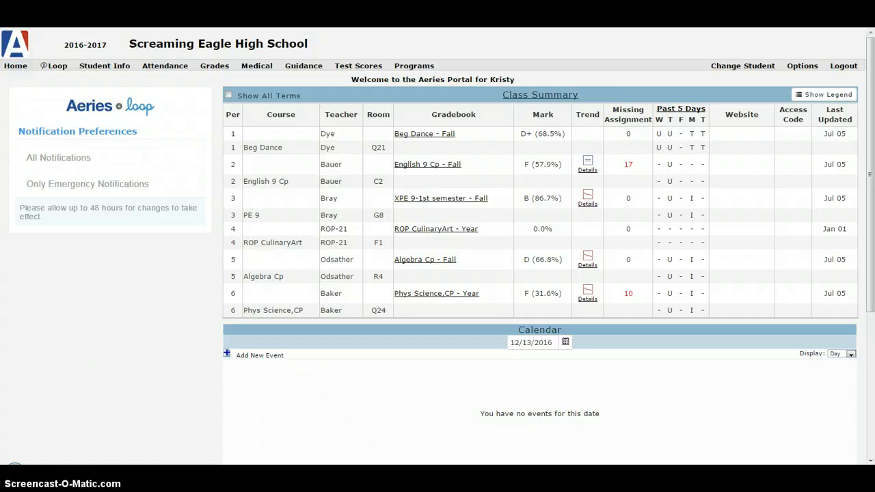
{"action": "mouse_move", "coordinate": [391, 208]}
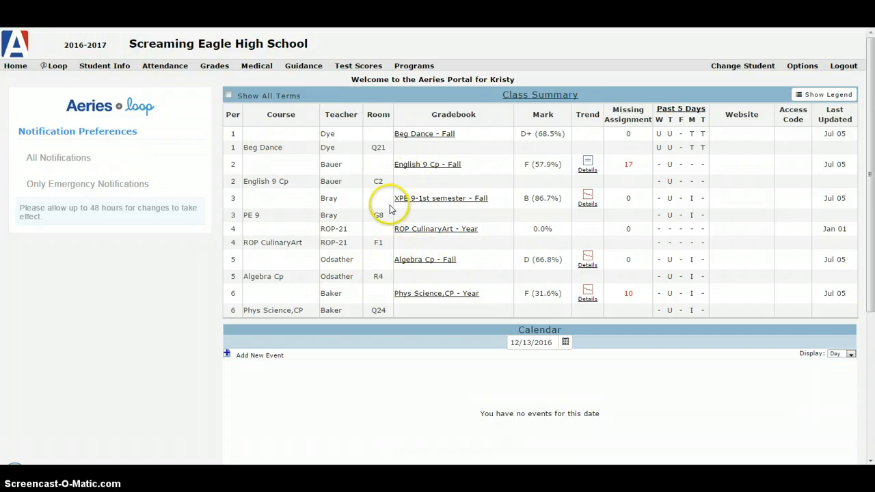
{"action": "mouse_move", "coordinate": [530, 232]}
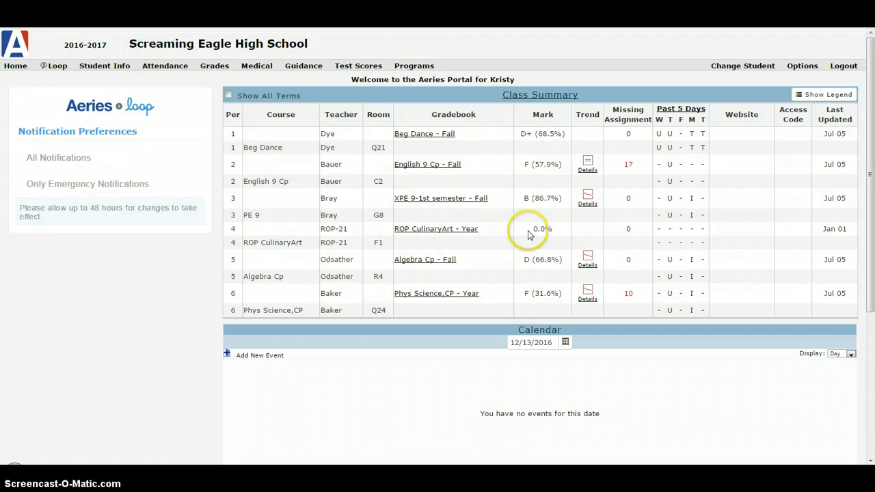
{"action": "mouse_move", "coordinate": [516, 205]}
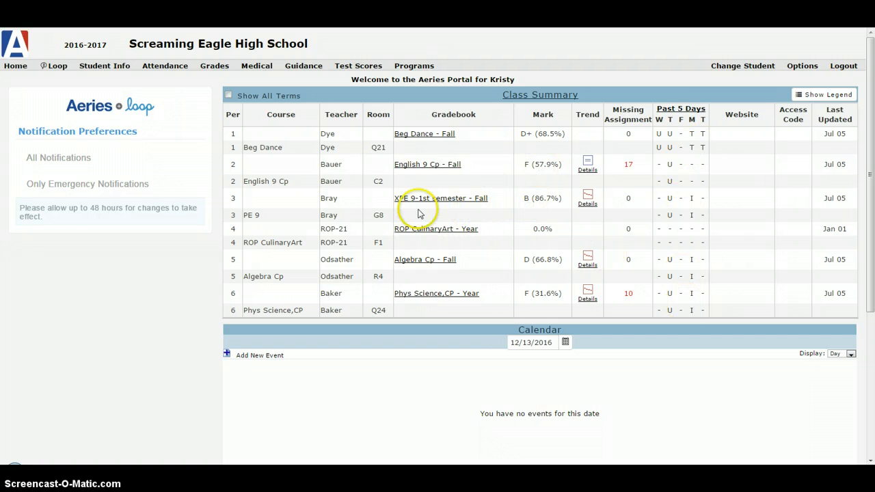
{"action": "mouse_move", "coordinate": [338, 120]}
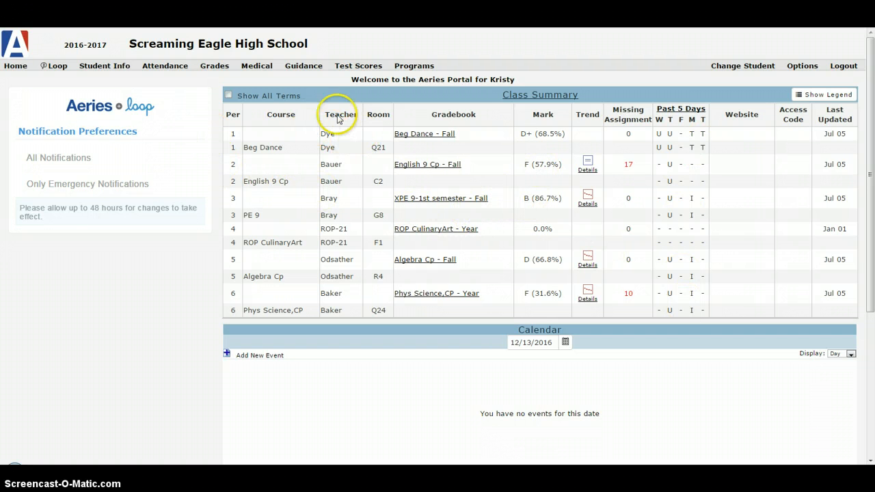
Step: Open the Student Info menu to list the student record pages
{"action": "left_click", "coordinate": [105, 65]}
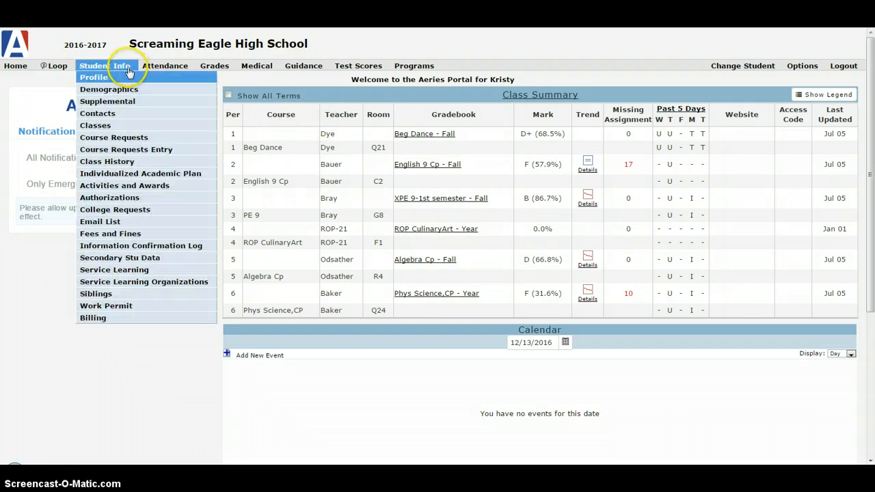
{"action": "mouse_move", "coordinate": [127, 71]}
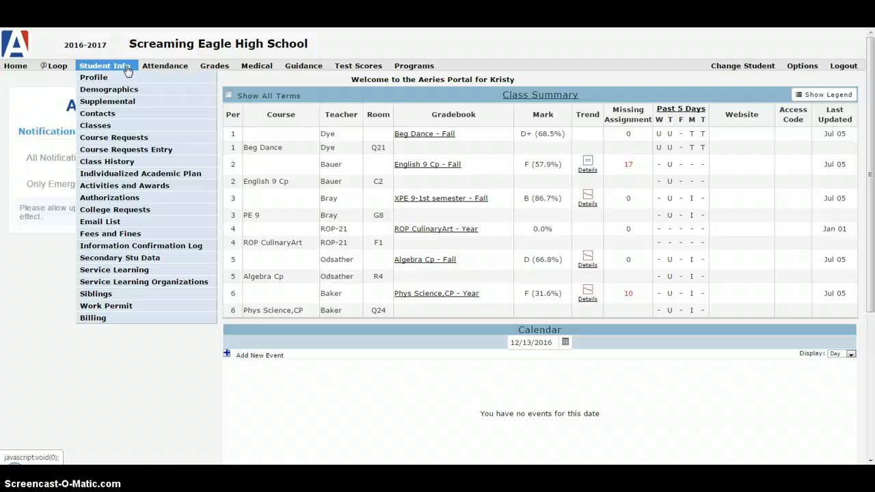
{"action": "mouse_move", "coordinate": [126, 149]}
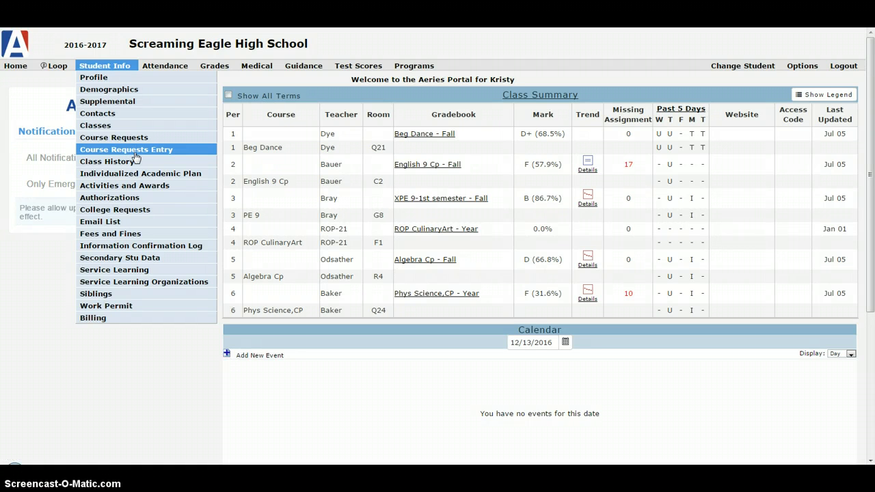
Step: Go to Course Requests Entry to see the grade 10 primary and alternate requests
{"action": "left_click", "coordinate": [113, 138]}
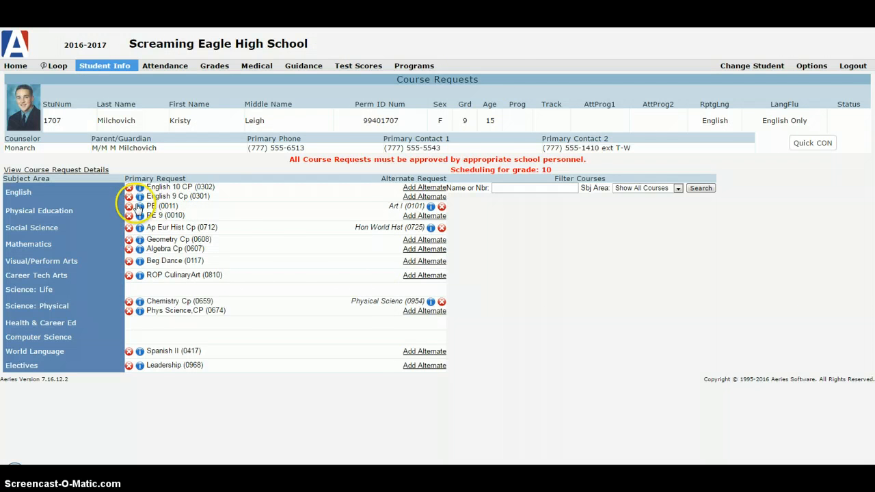
{"action": "mouse_move", "coordinate": [139, 206]}
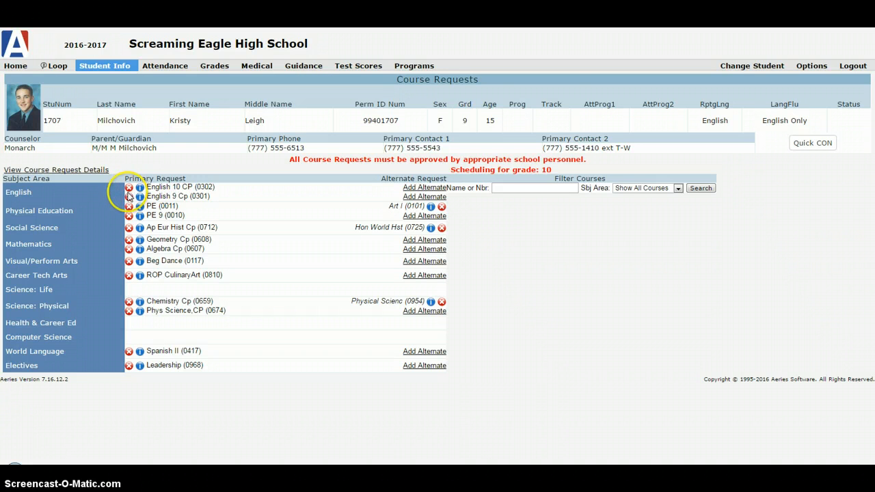
Step: Delete the English 9, Geometry, Beg Dance, ROP CulinaryArt and Spanish II requests, confirming each
{"action": "left_click", "coordinate": [129, 187]}
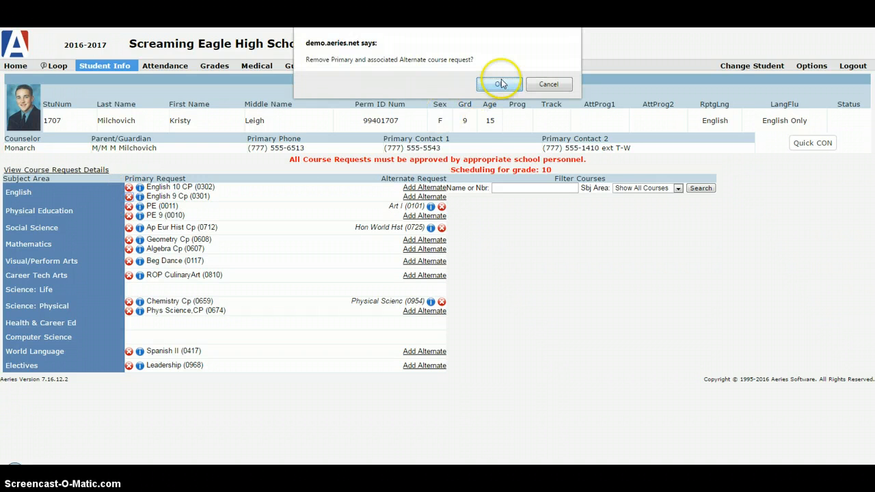
{"action": "mouse_move", "coordinate": [413, 62]}
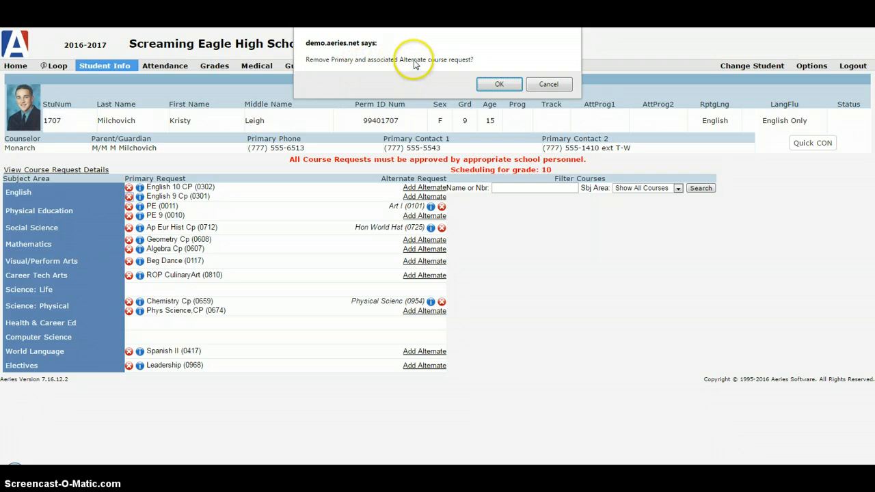
{"action": "mouse_move", "coordinate": [404, 209]}
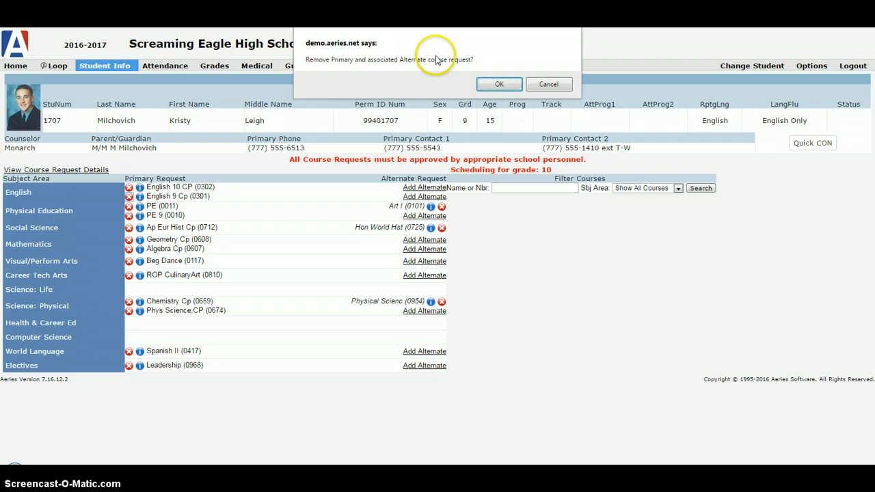
{"action": "left_click", "coordinate": [499, 83]}
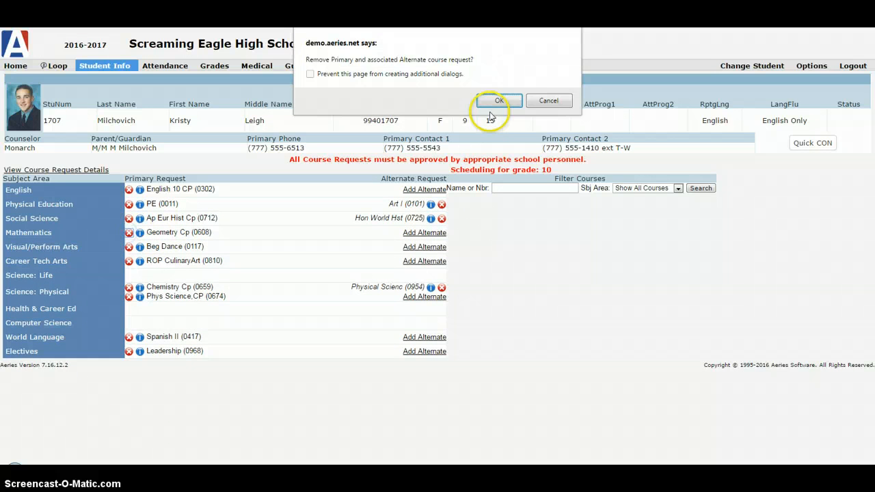
{"action": "left_click", "coordinate": [499, 101]}
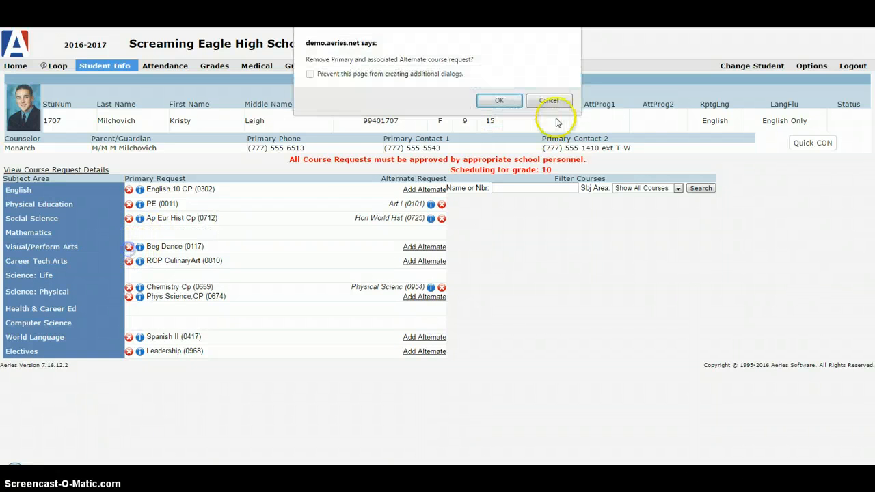
{"action": "left_click", "coordinate": [499, 100]}
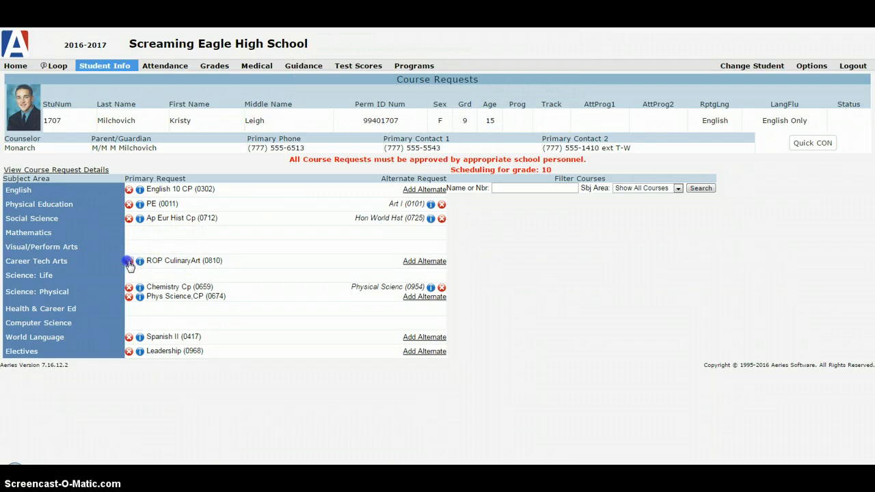
{"action": "left_click", "coordinate": [129, 260]}
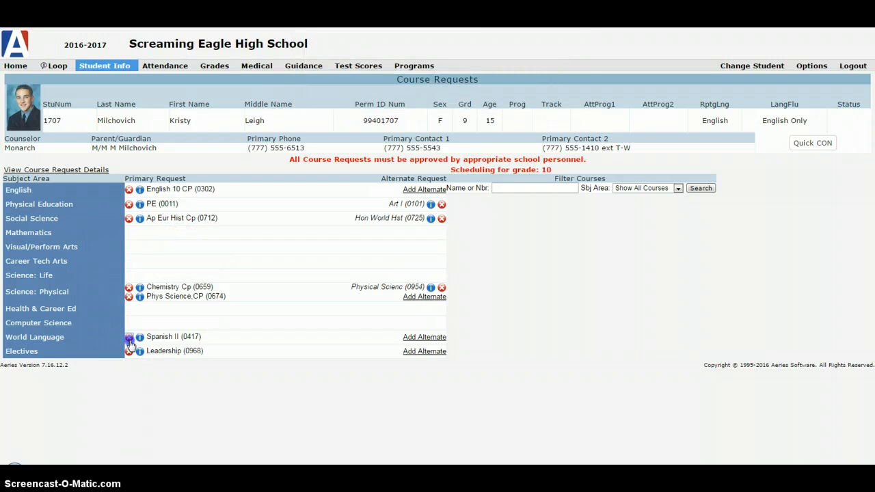
{"action": "left_click", "coordinate": [128, 336]}
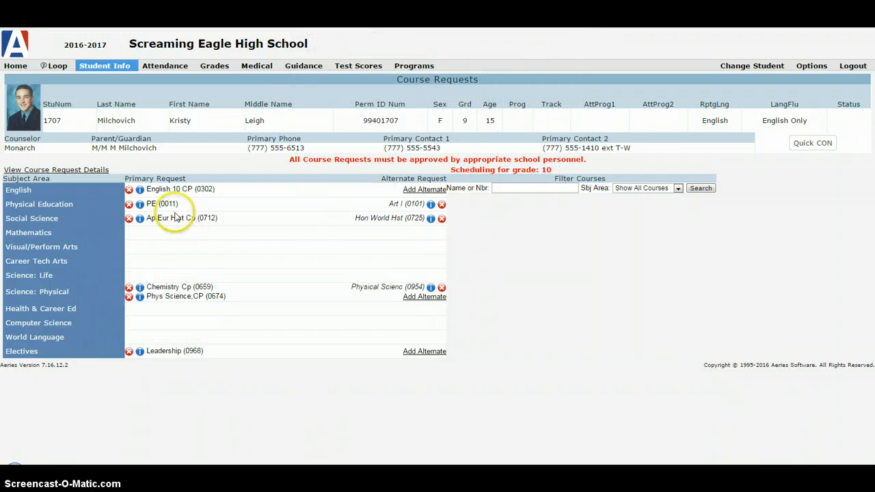
{"action": "mouse_move", "coordinate": [315, 222]}
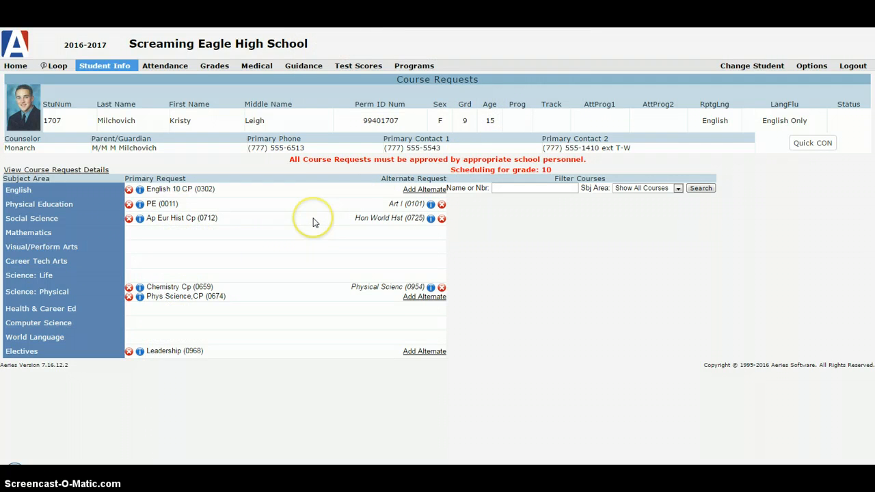
{"action": "mouse_move", "coordinate": [163, 238]}
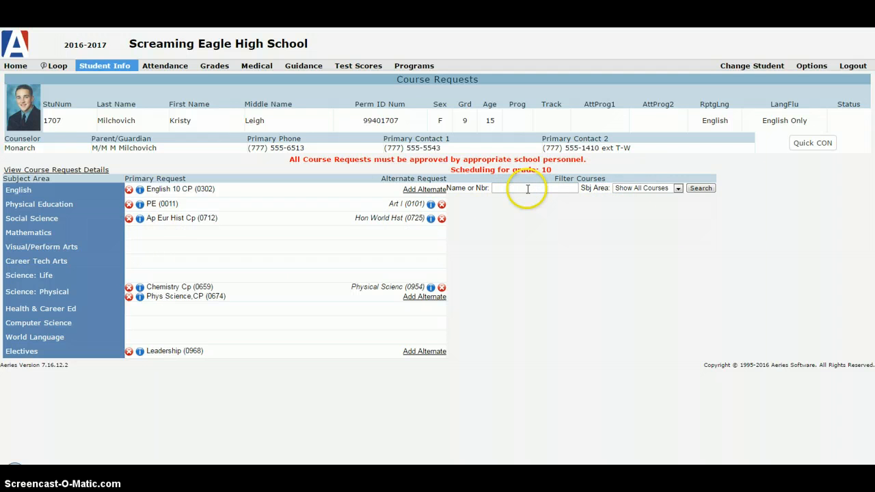
{"action": "mouse_move", "coordinate": [622, 190]}
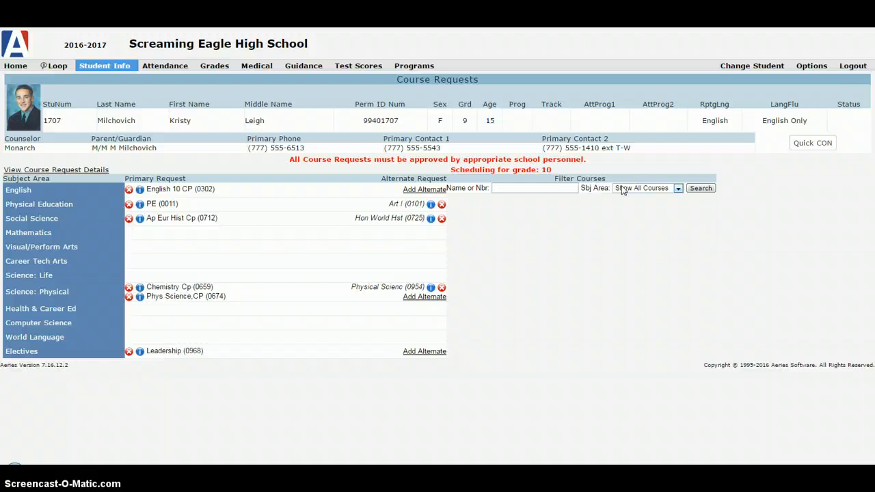
{"action": "mouse_move", "coordinate": [660, 188]}
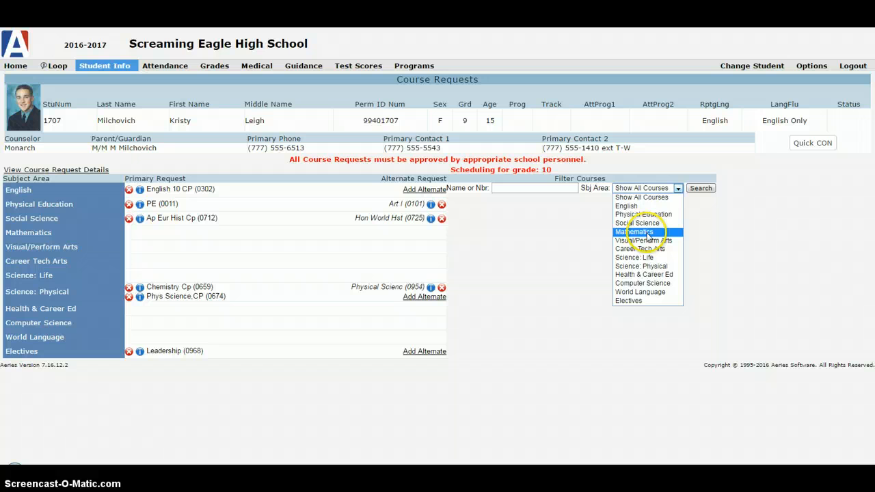
Step: Filter courses to Mathematics and request Algebra A (0924), confirming the addition
{"action": "left_click", "coordinate": [634, 231]}
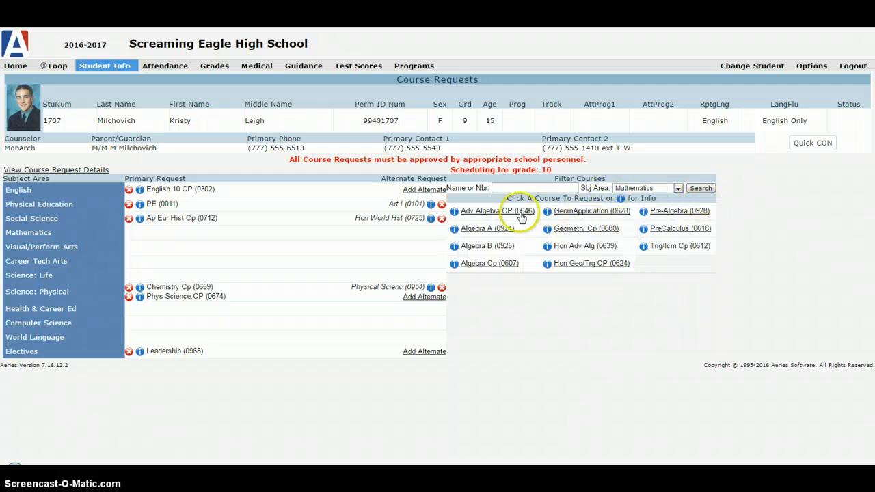
{"action": "mouse_move", "coordinate": [493, 205]}
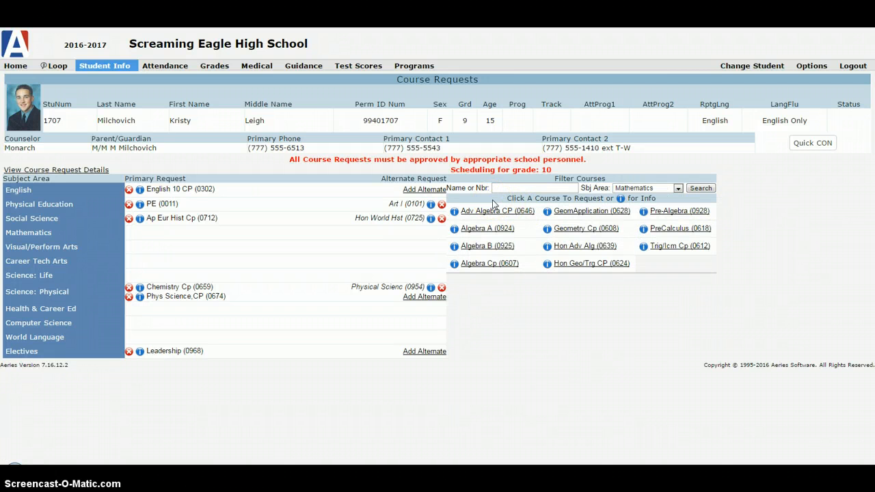
{"action": "mouse_move", "coordinate": [498, 234]}
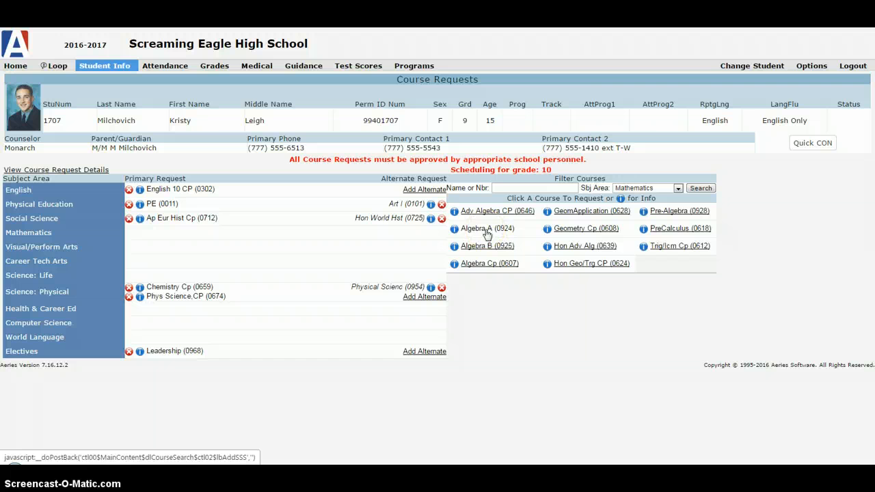
{"action": "left_click", "coordinate": [487, 228]}
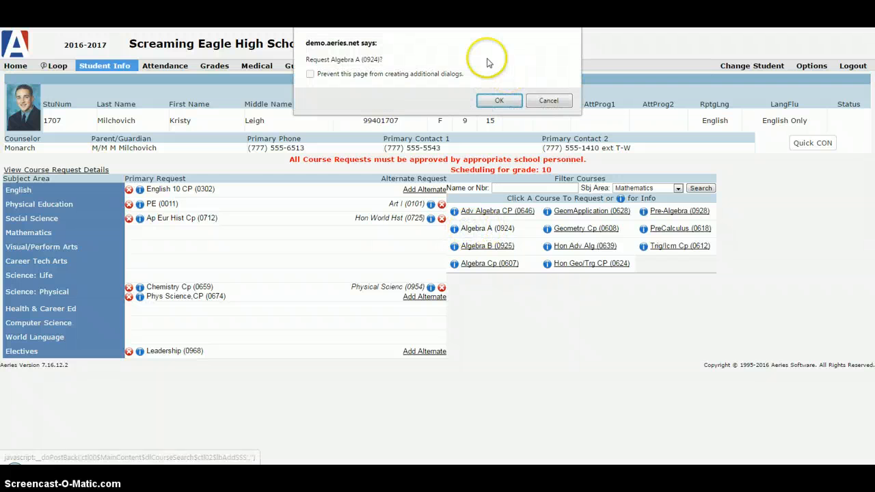
{"action": "left_click", "coordinate": [499, 101]}
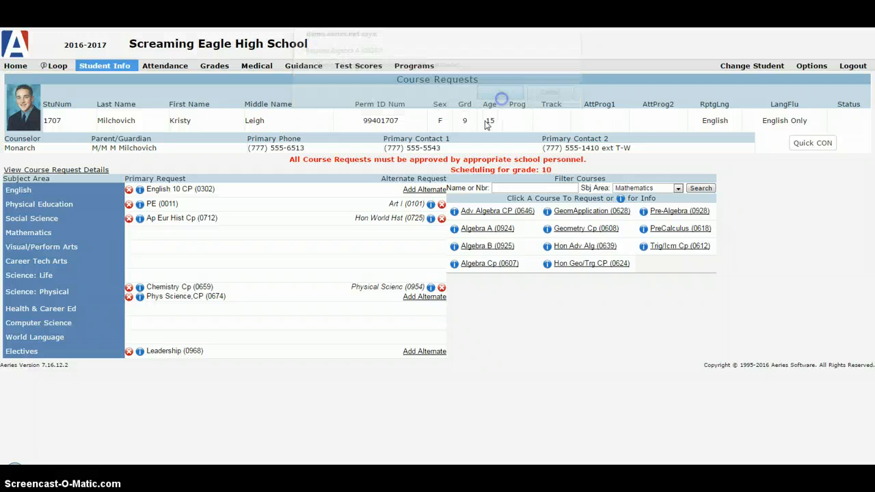
{"action": "left_click", "coordinate": [486, 229]}
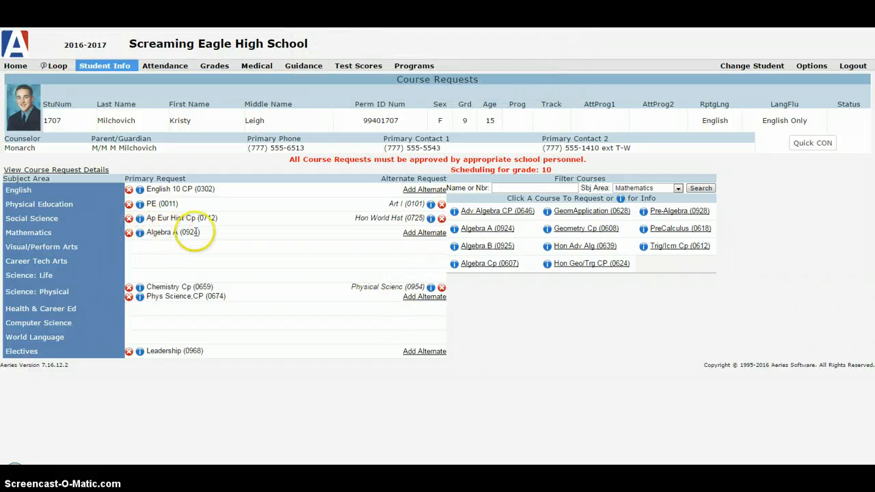
{"action": "left_click", "coordinate": [140, 233]}
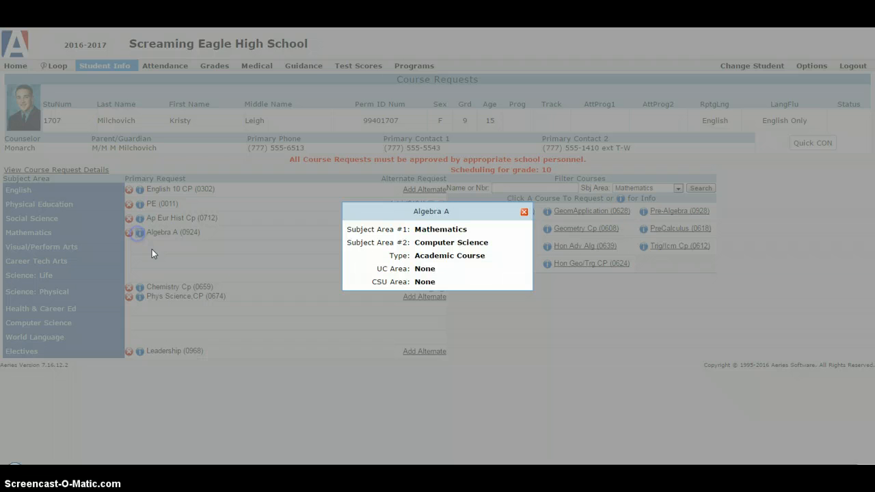
{"action": "mouse_move", "coordinate": [486, 267]}
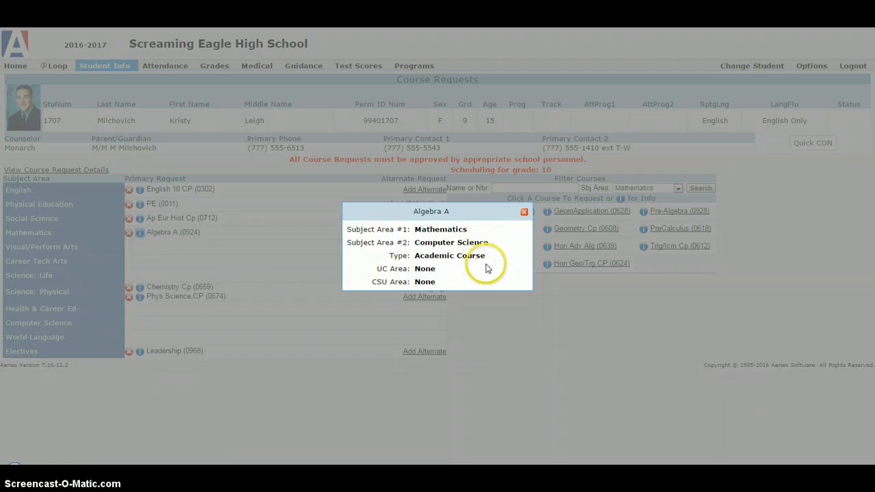
{"action": "mouse_move", "coordinate": [474, 239]}
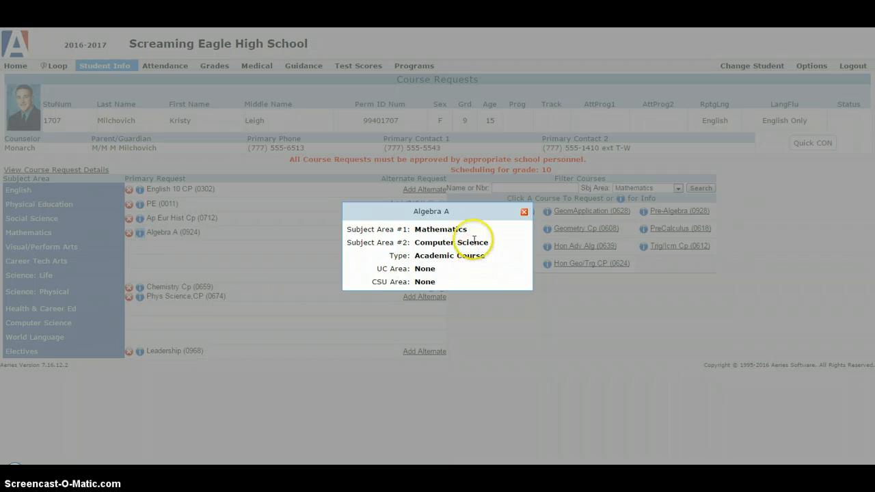
{"action": "mouse_move", "coordinate": [471, 236]}
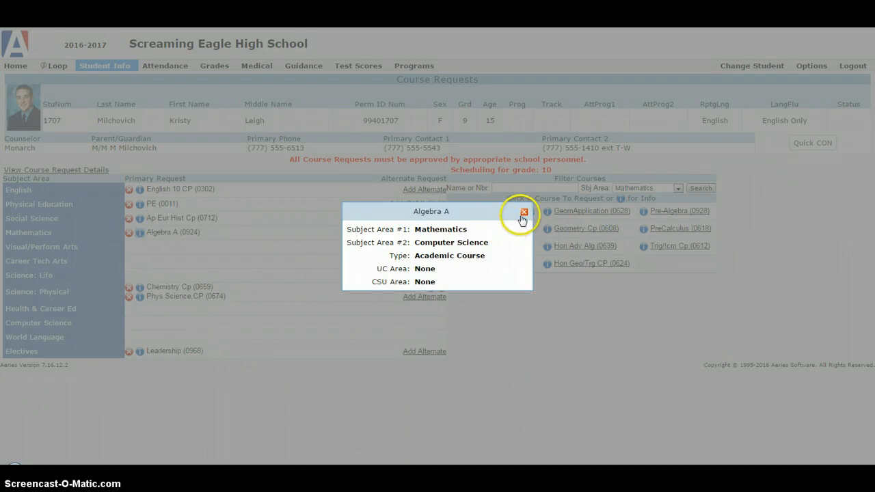
{"action": "left_click", "coordinate": [524, 211]}
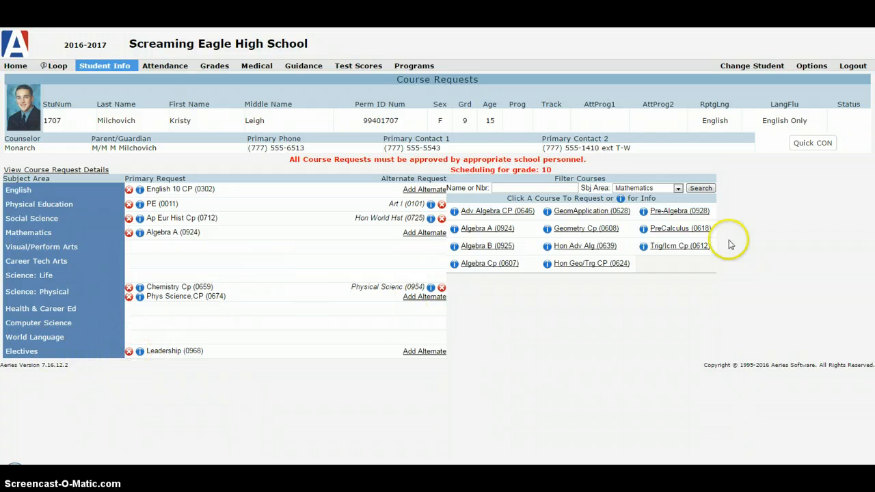
Step: Switch the subject area to Electives and request AVID 10th (1252), confirming it
{"action": "left_click", "coordinate": [676, 188]}
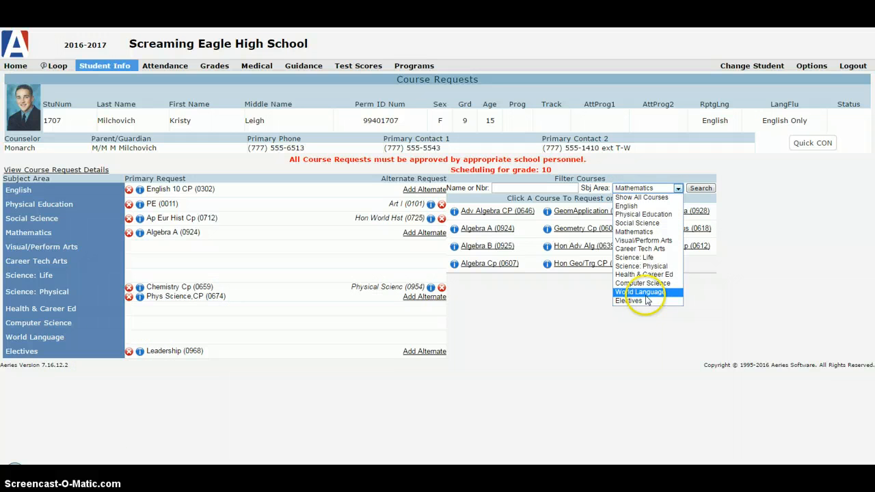
{"action": "left_click", "coordinate": [627, 301]}
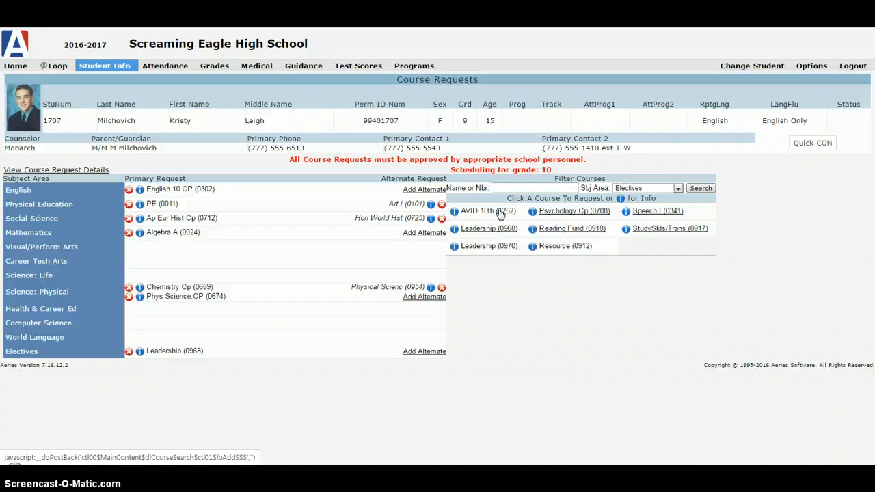
{"action": "left_click", "coordinate": [487, 211]}
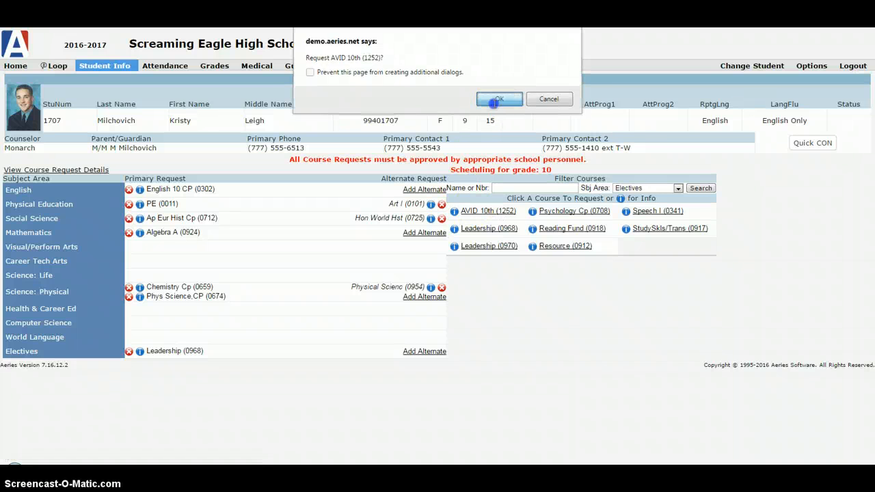
{"action": "left_click", "coordinate": [498, 99]}
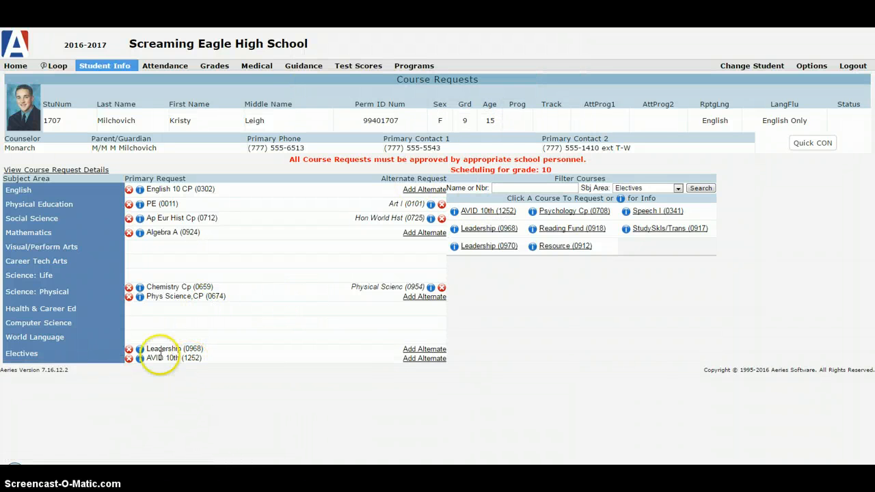
{"action": "mouse_move", "coordinate": [139, 349]}
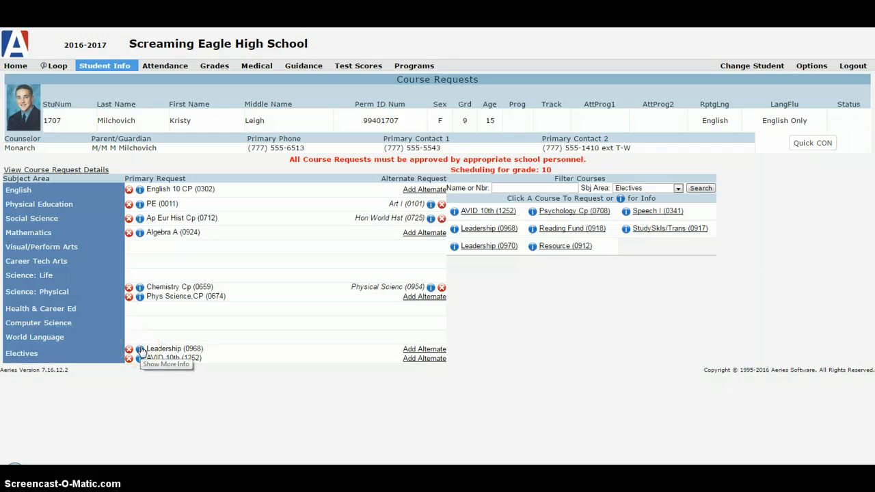
{"action": "mouse_move", "coordinate": [153, 323]}
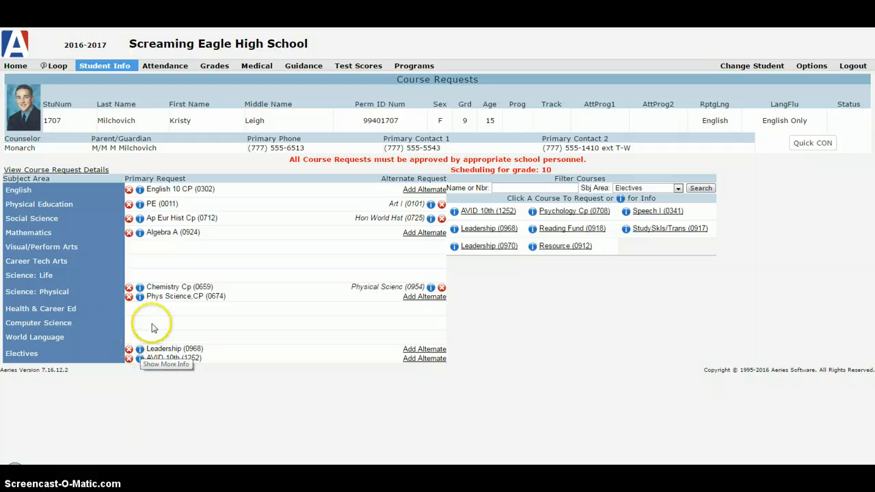
{"action": "mouse_move", "coordinate": [158, 239]}
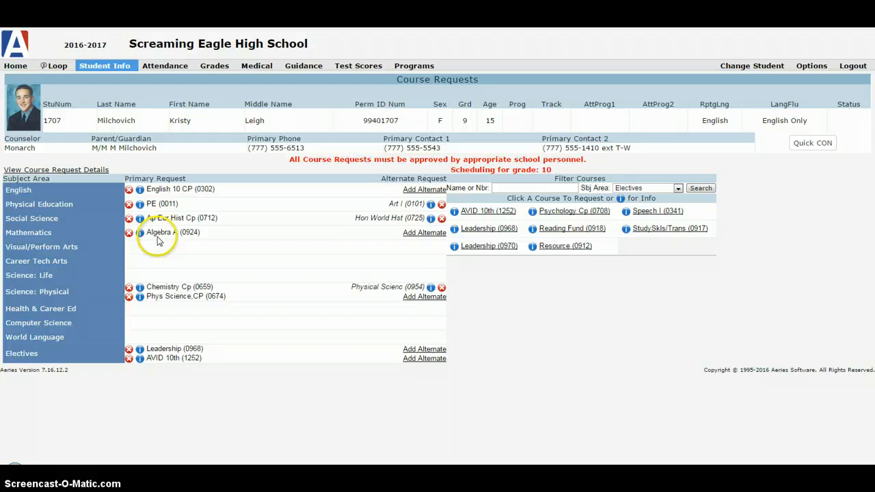
{"action": "mouse_move", "coordinate": [171, 370]}
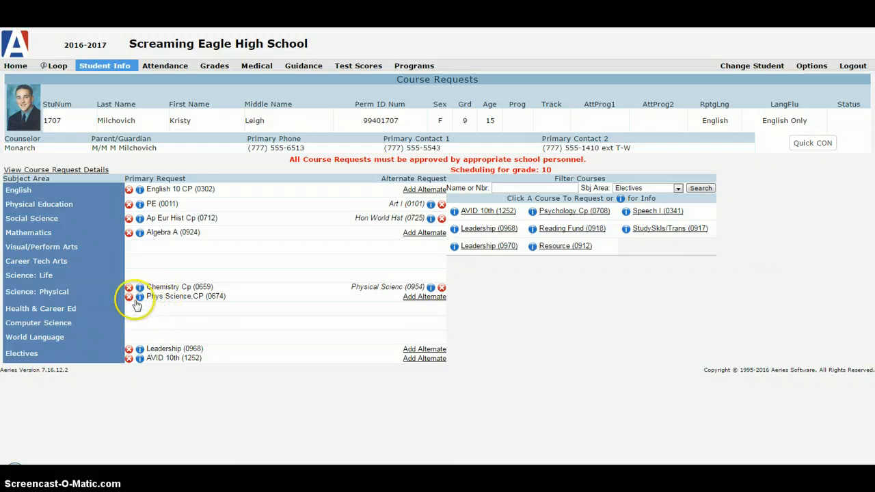
Step: Delete the Phys Science.CP (0674) request and start adding an alternate for Leadership
{"action": "left_click", "coordinate": [128, 296]}
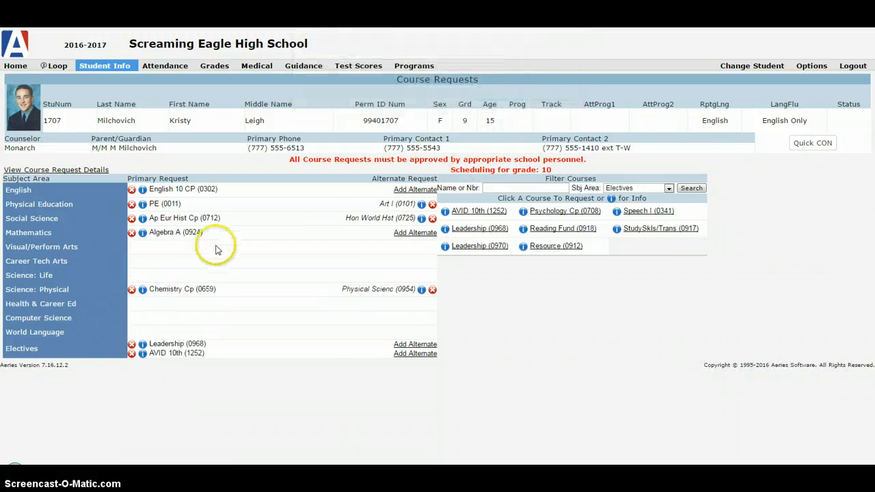
{"action": "mouse_move", "coordinate": [147, 357]}
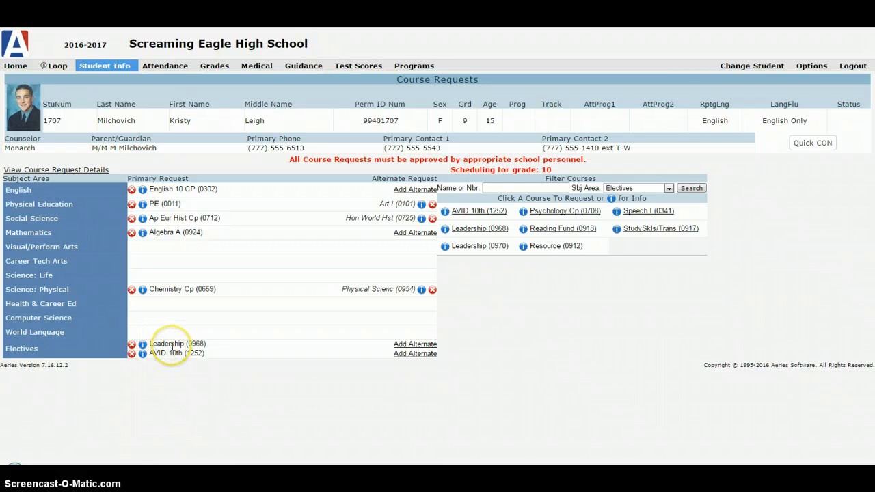
{"action": "mouse_move", "coordinate": [163, 340]}
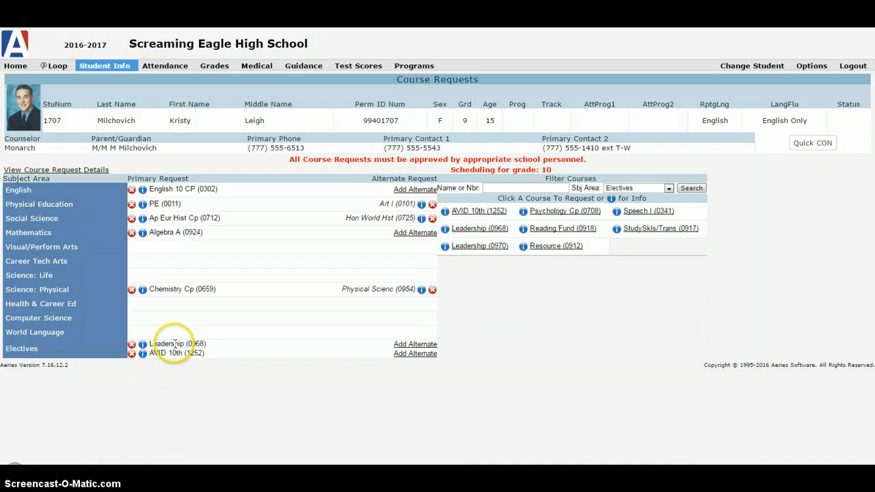
{"action": "mouse_move", "coordinate": [415, 354]}
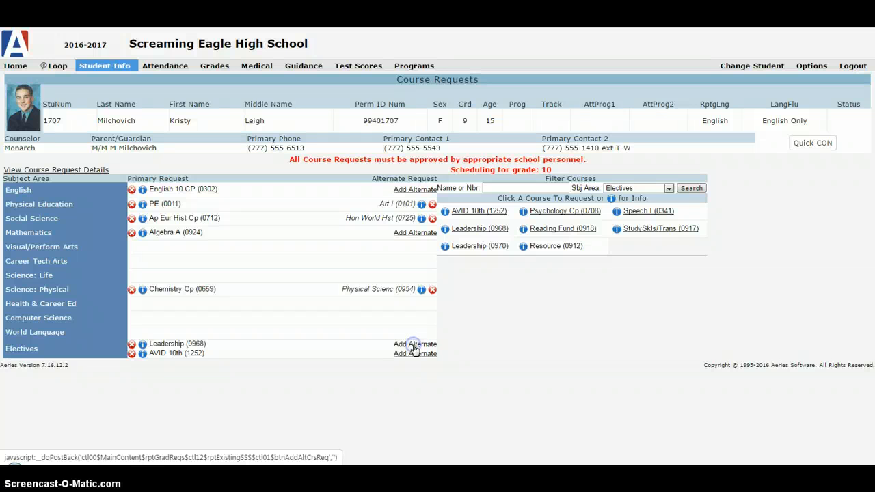
{"action": "left_click", "coordinate": [415, 344]}
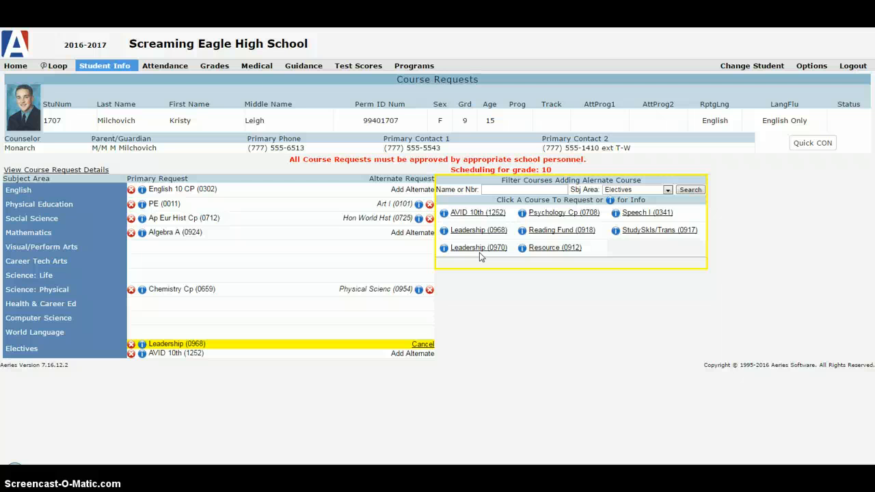
{"action": "mouse_move", "coordinate": [260, 349]}
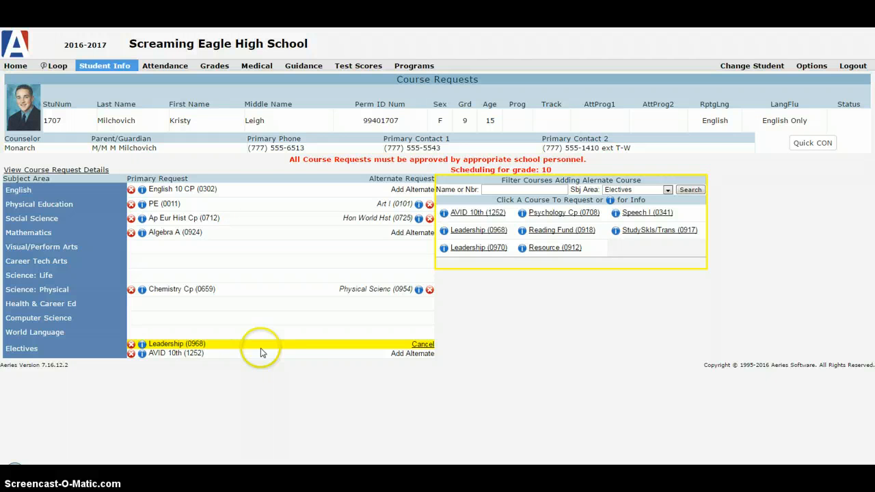
{"action": "mouse_move", "coordinate": [414, 353]}
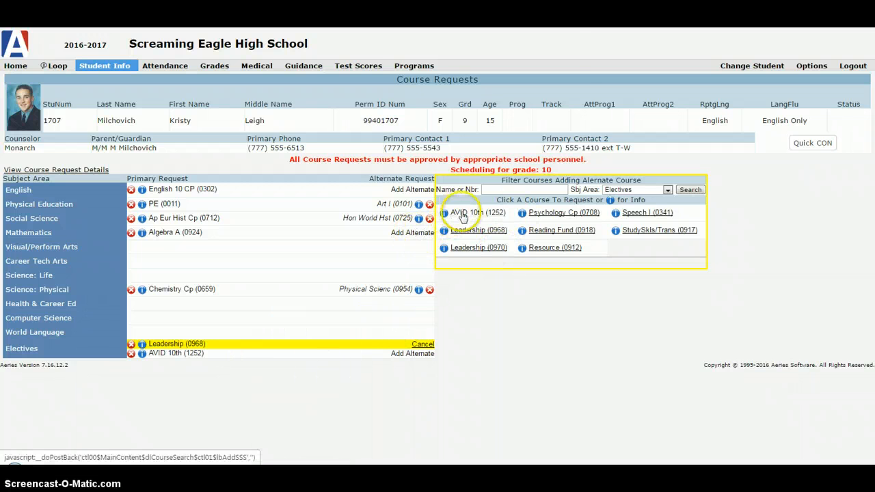
Step: Select AVID 10th (1252) as Leadership's alternate and confirm it
{"action": "left_click", "coordinate": [468, 213]}
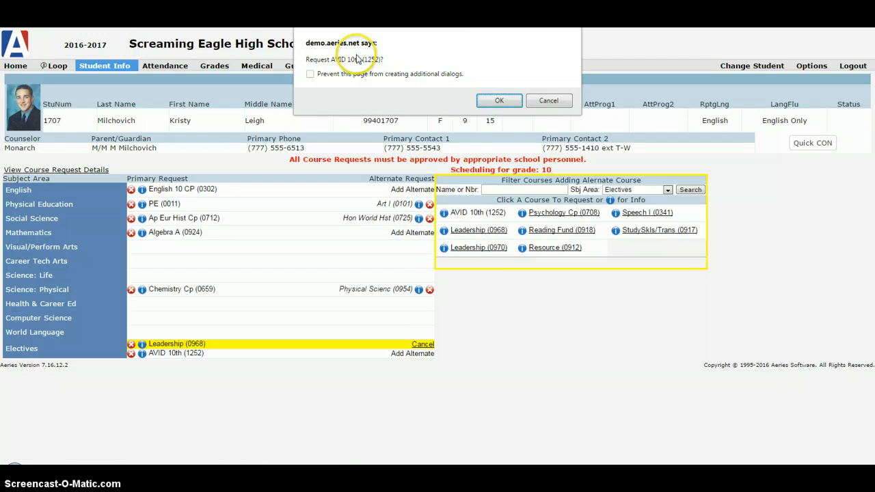
{"action": "left_click", "coordinate": [499, 101]}
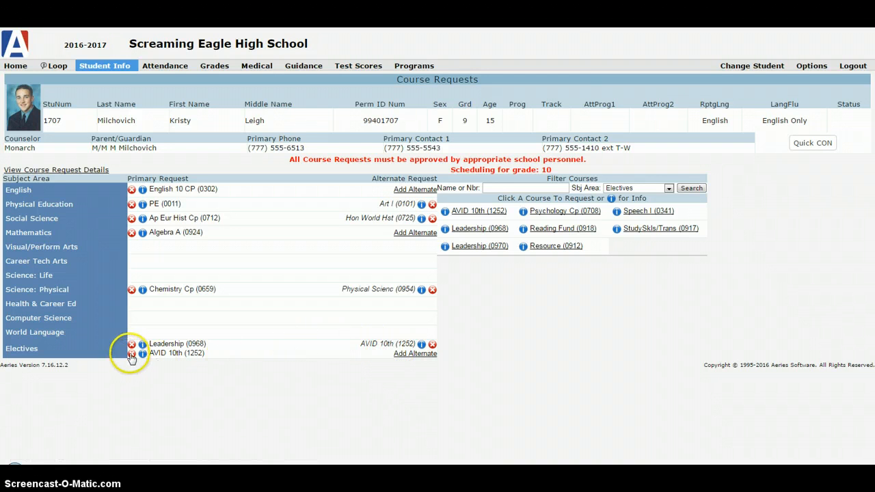
Step: Delete the standalone AVID 10th (1252) primary request under Electives
{"action": "left_click", "coordinate": [132, 354]}
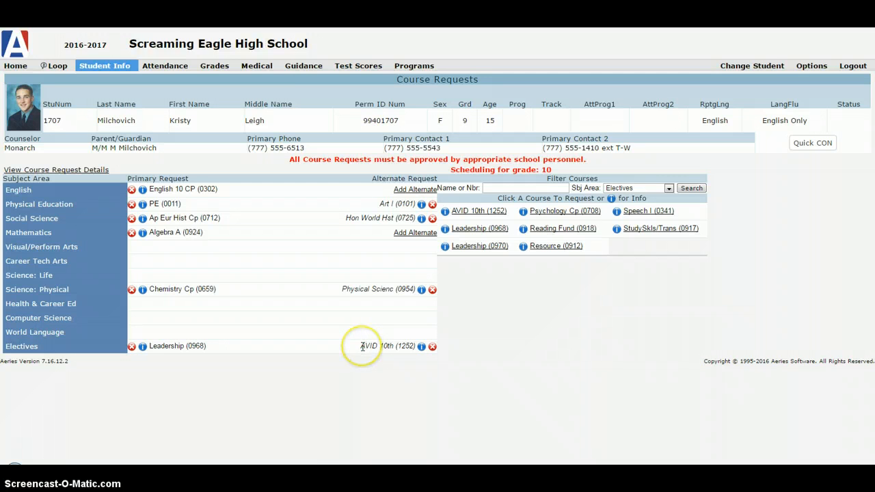
{"action": "mouse_move", "coordinate": [188, 316]}
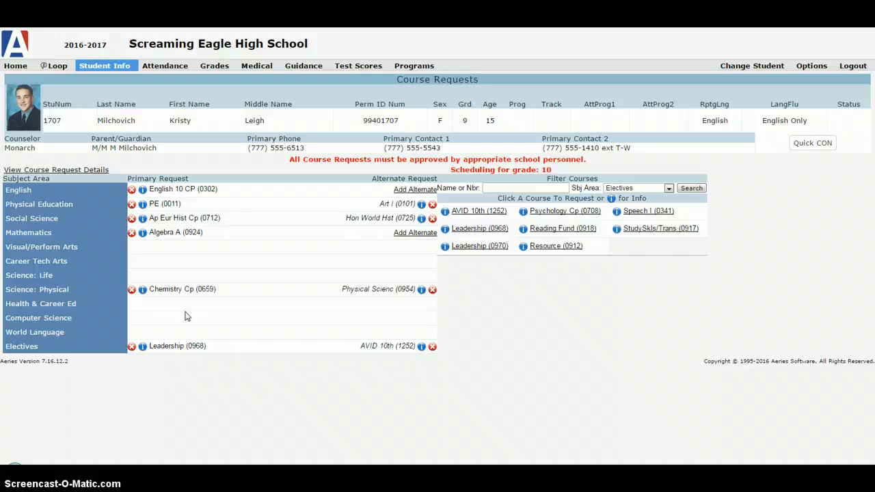
{"action": "mouse_move", "coordinate": [192, 319]}
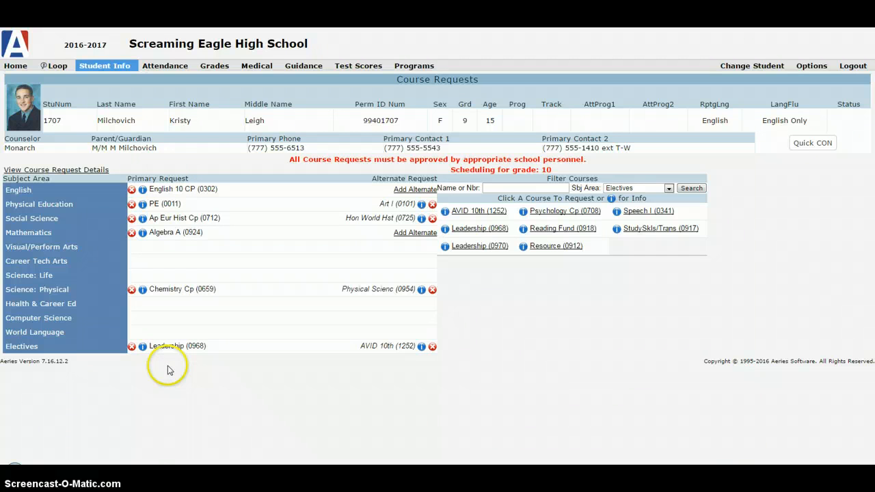
{"action": "mouse_move", "coordinate": [169, 369]}
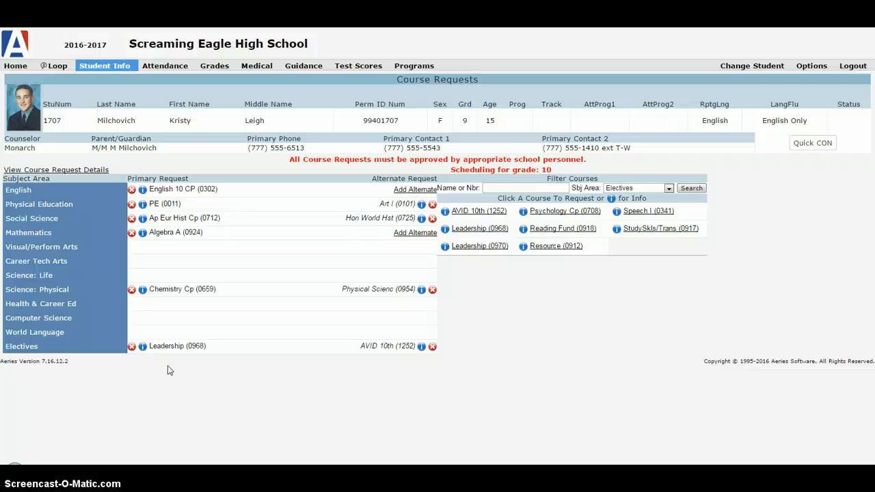
Step: Remove PE with its Art I alternate and request Adv Dance (0019) under Physical Education
{"action": "left_click", "coordinate": [131, 204]}
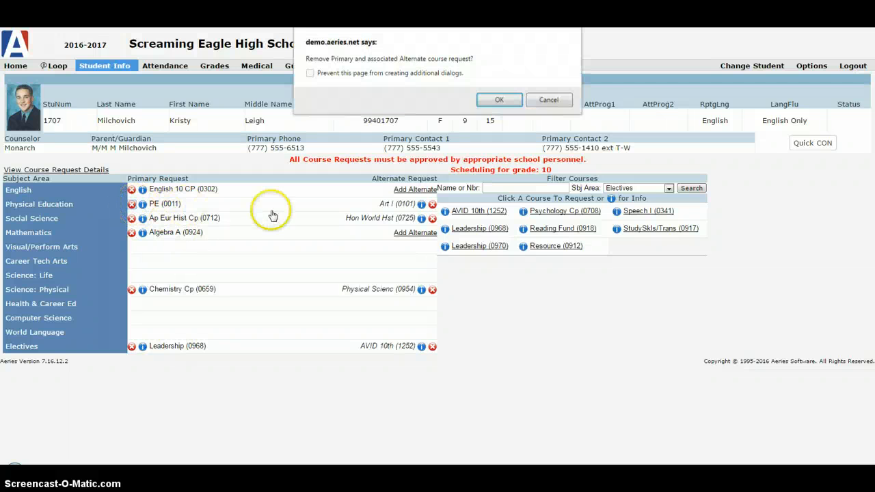
{"action": "left_click", "coordinate": [499, 100]}
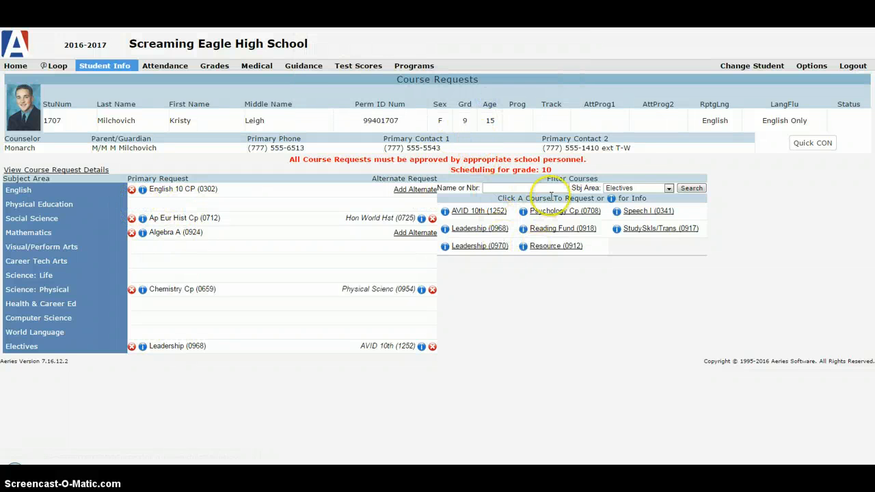
{"action": "left_click", "coordinate": [636, 188]}
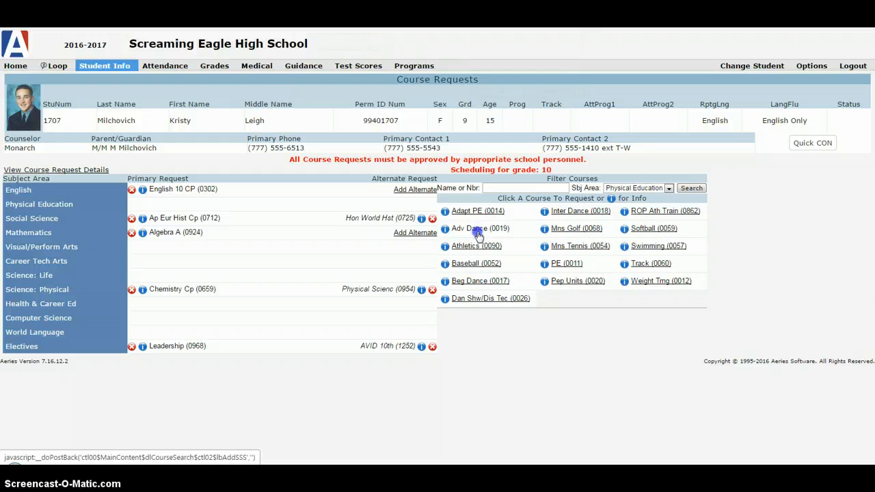
{"action": "left_click", "coordinate": [480, 229]}
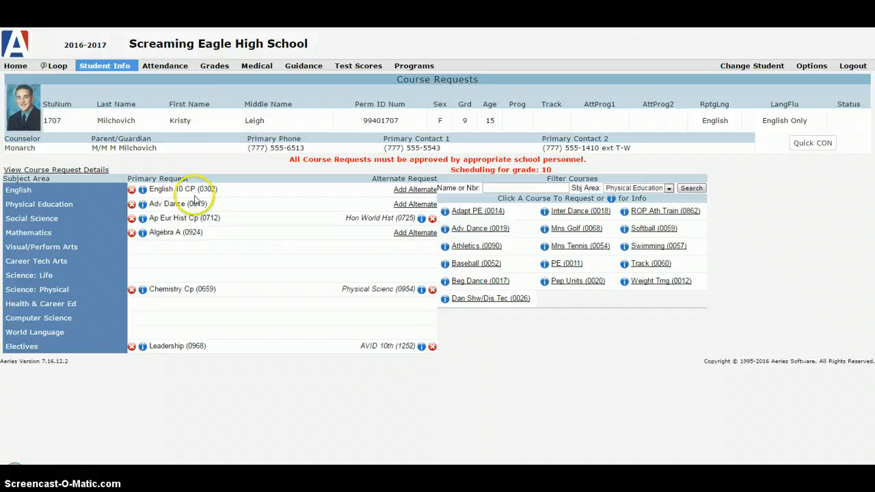
{"action": "left_click", "coordinate": [104, 66]}
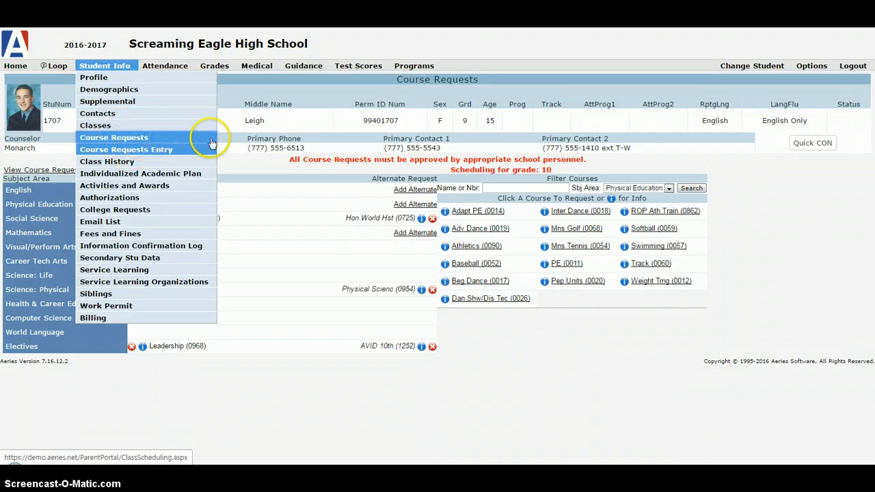
Step: Show Course Requests Entry listing Adv Dance, English 10, Chemistry, AP Euro, Algebra A, Leadership
{"action": "left_click", "coordinate": [114, 137]}
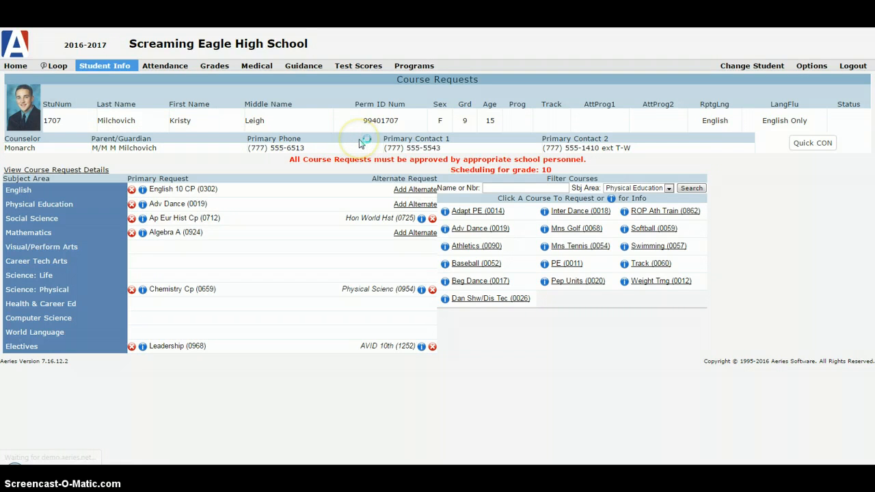
{"action": "left_click", "coordinate": [56, 170]}
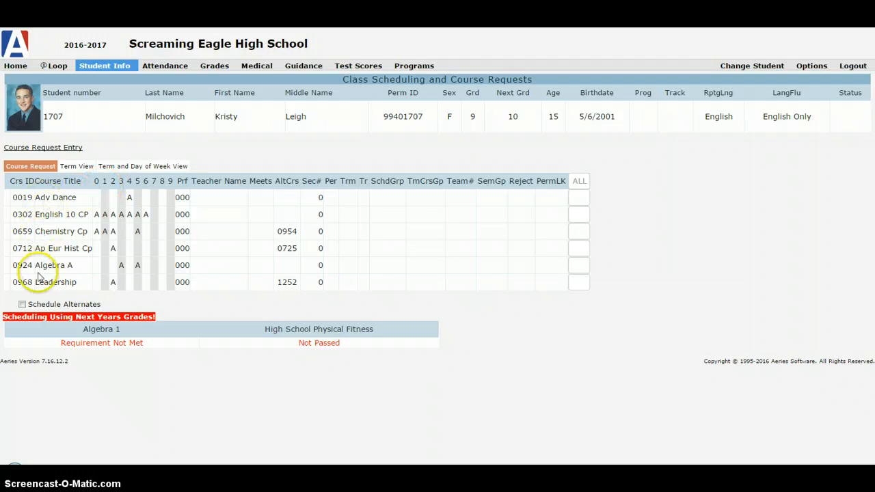
{"action": "mouse_move", "coordinate": [106, 275]}
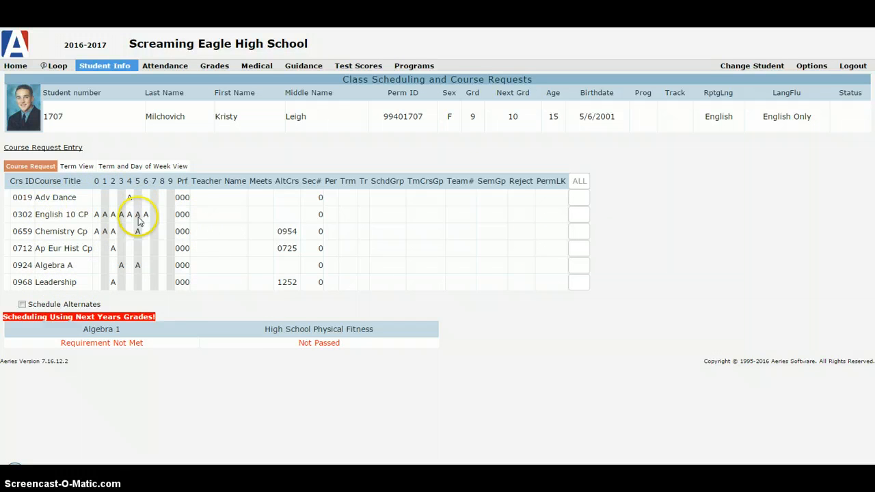
{"action": "left_click", "coordinate": [142, 166]}
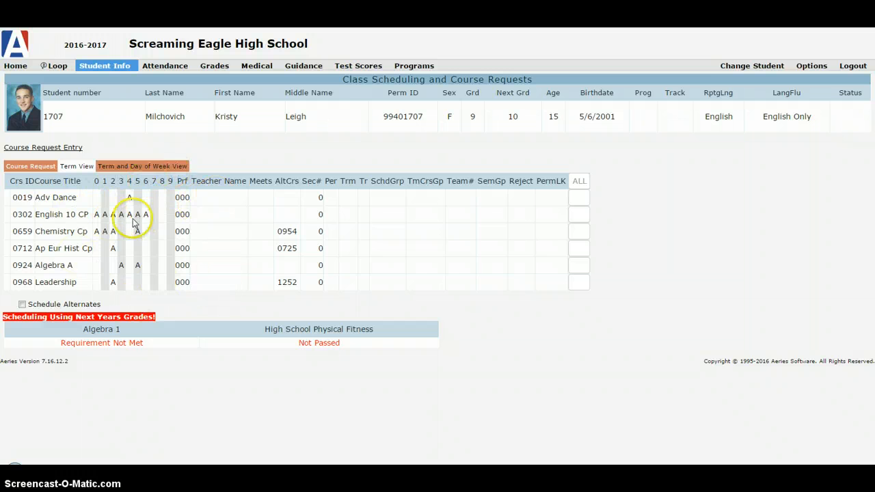